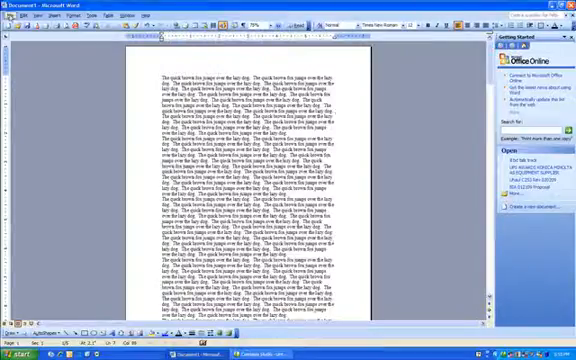
Bring up the document properties for the KONICA MINOLTA bizhub printer from the Print dialog
click(12, 16)
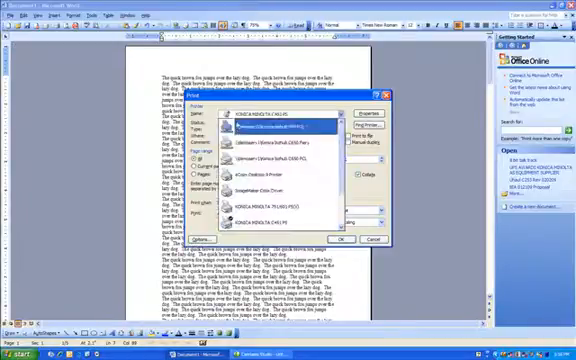
click(280, 202)
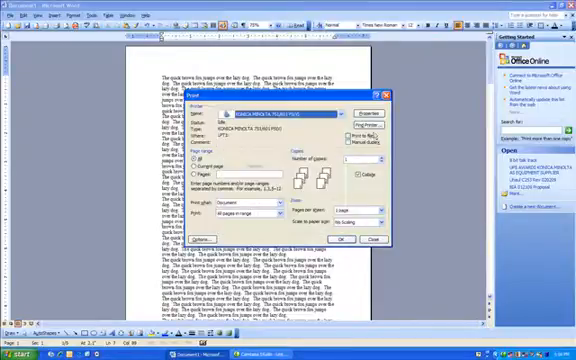
click(372, 110)
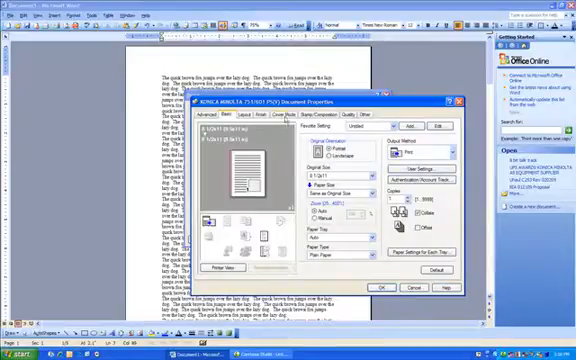
Enable Per Page Setting on the Cover Mode tab and start editing its list
click(306, 116)
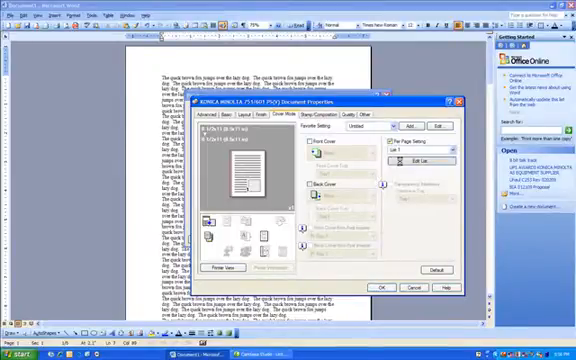
click(430, 156)
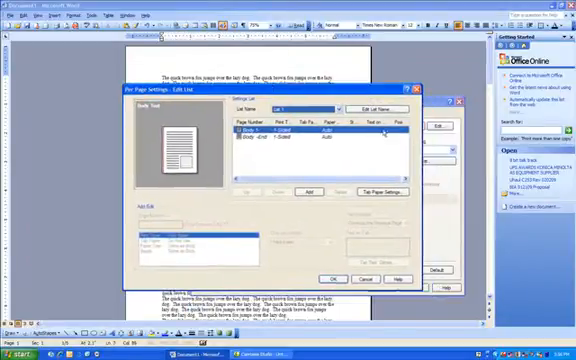
Name the new per-page settings list and begin adding its first page entry
click(368, 106)
text(Personal)
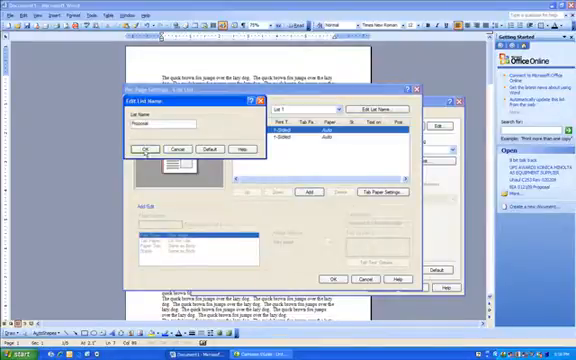
click(144, 148)
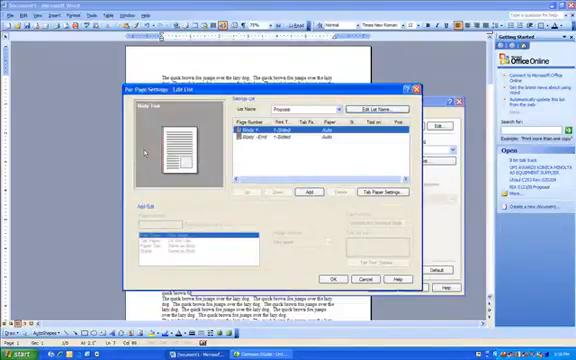
click(308, 188)
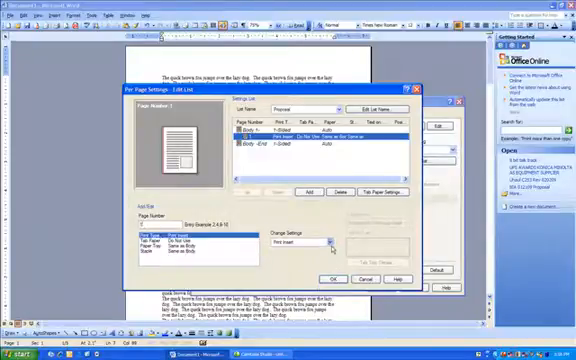
Add a page entry whose Change Settings inserts a tab sheet at that page
click(328, 242)
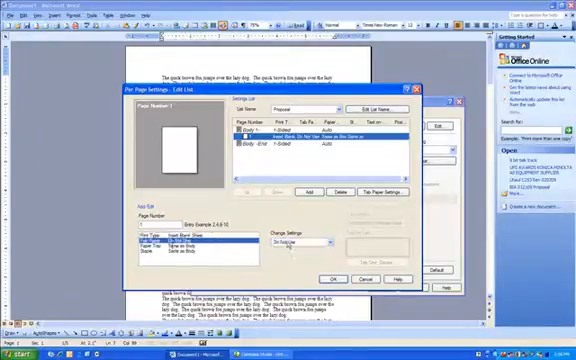
click(316, 242)
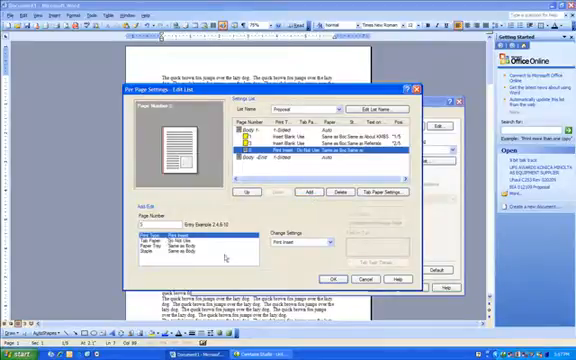
Add another Tab Insert entry with its page number and tab text
click(324, 240)
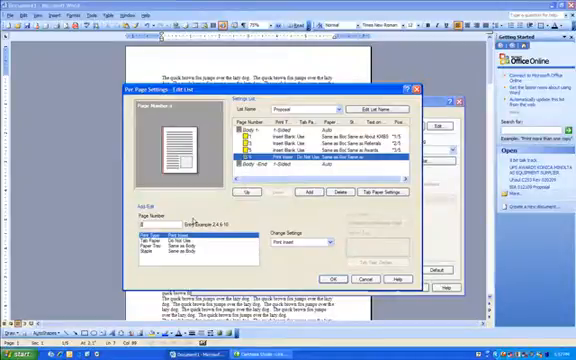
Add the remaining Tab Insert rows and confirm the completed per-page list
click(336, 240)
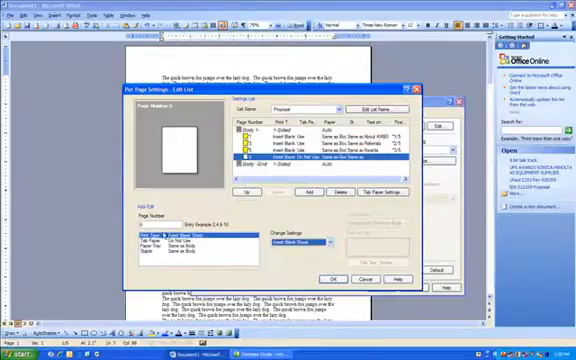
click(310, 240)
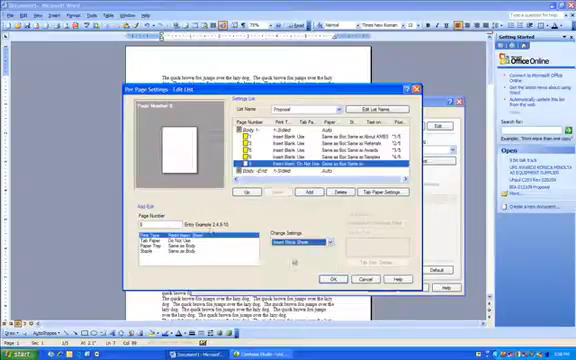
click(320, 240)
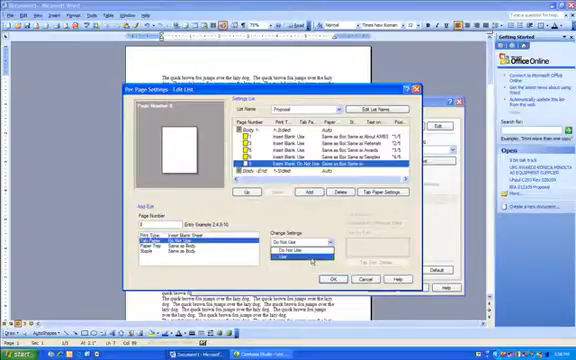
click(292, 248)
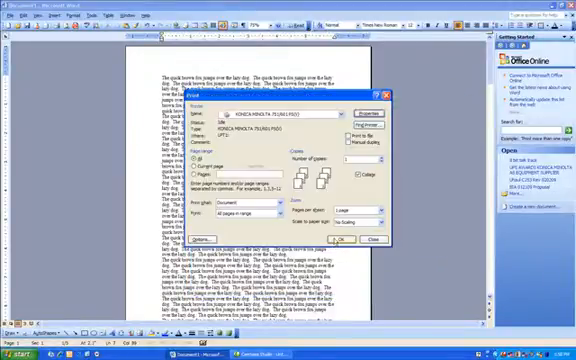
Print the document to the bizhub with the tab-insertion list applied
click(380, 240)
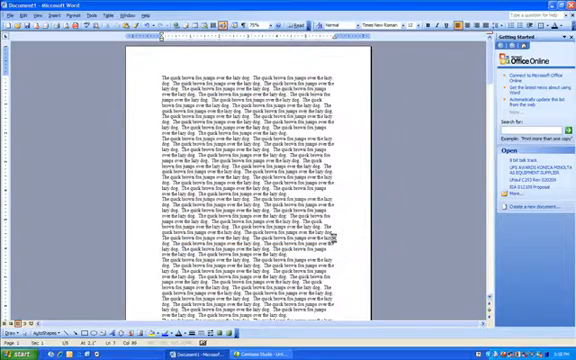